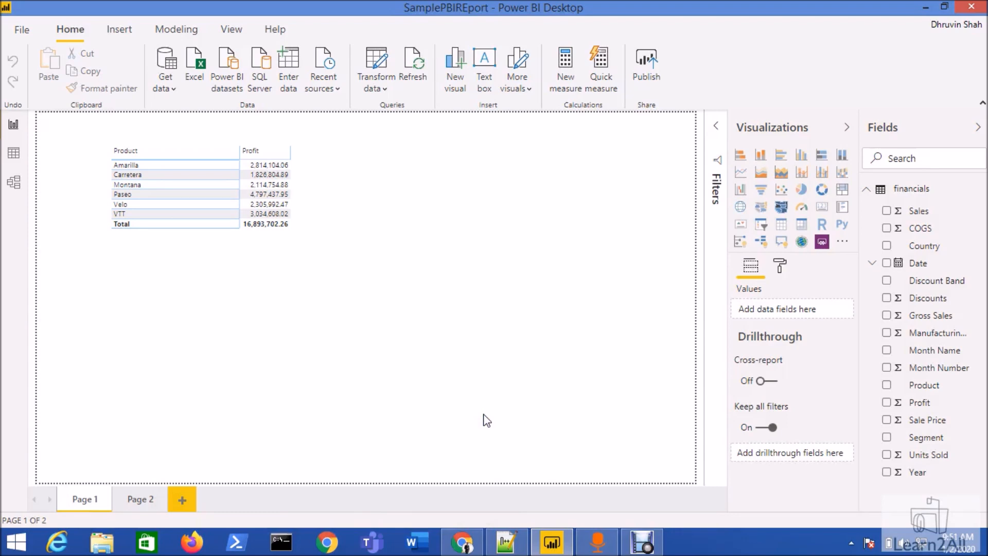
mouse_move(523, 246)
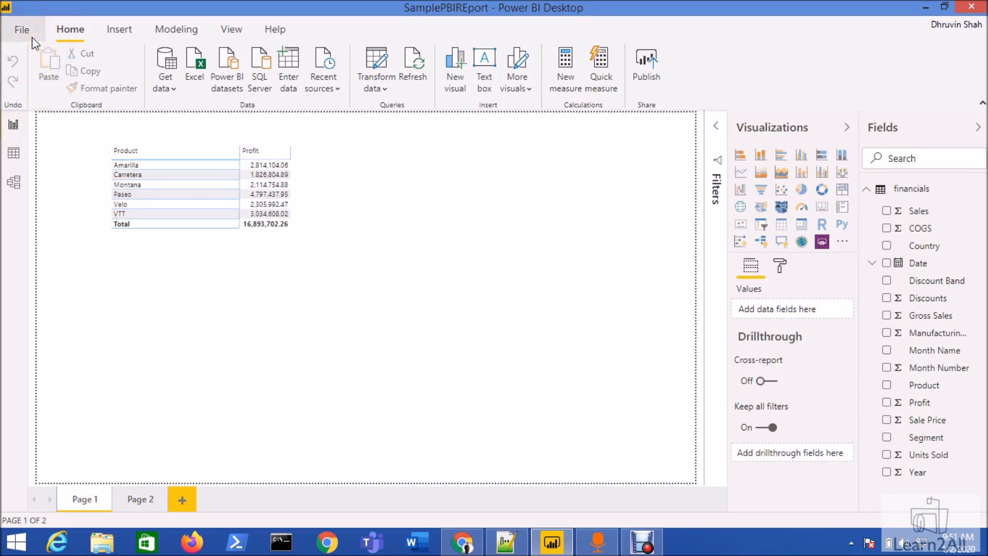
- Open the Options dialog from File > Options and settings
left_click(22, 29)
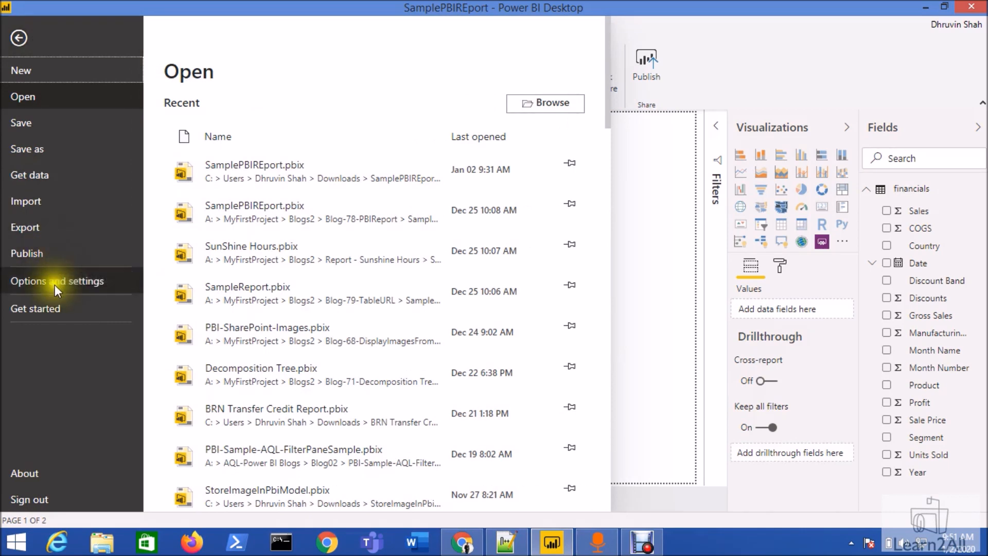
left_click(57, 280)
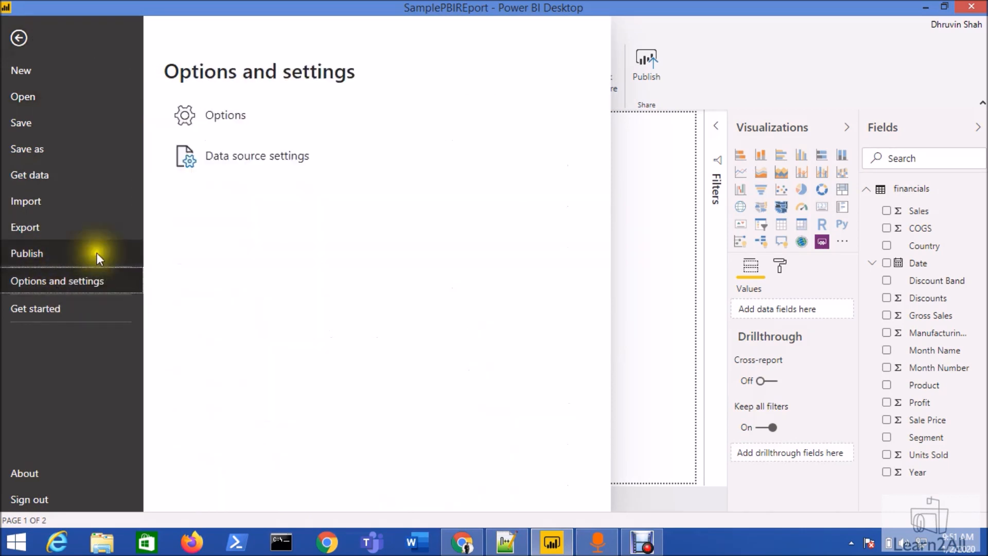
left_click(19, 38)
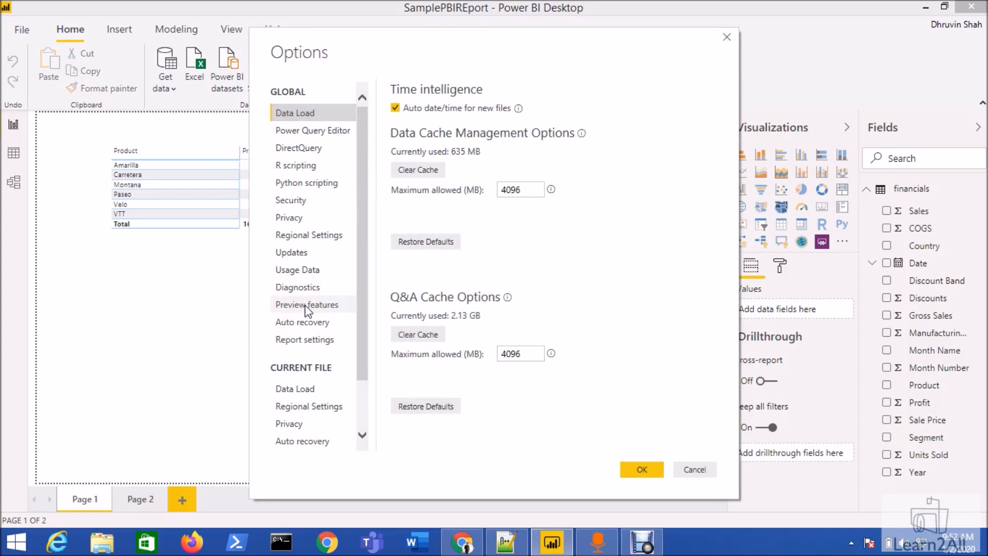
- Check that Query Diagnostics is ticked under Preview features, then cancel the Options dialog
left_click(307, 304)
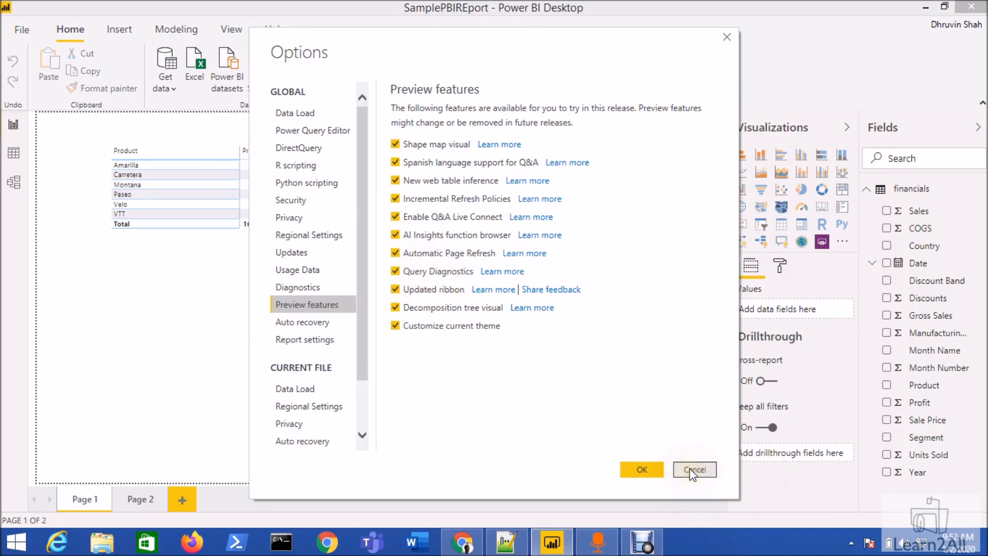
left_click(693, 469)
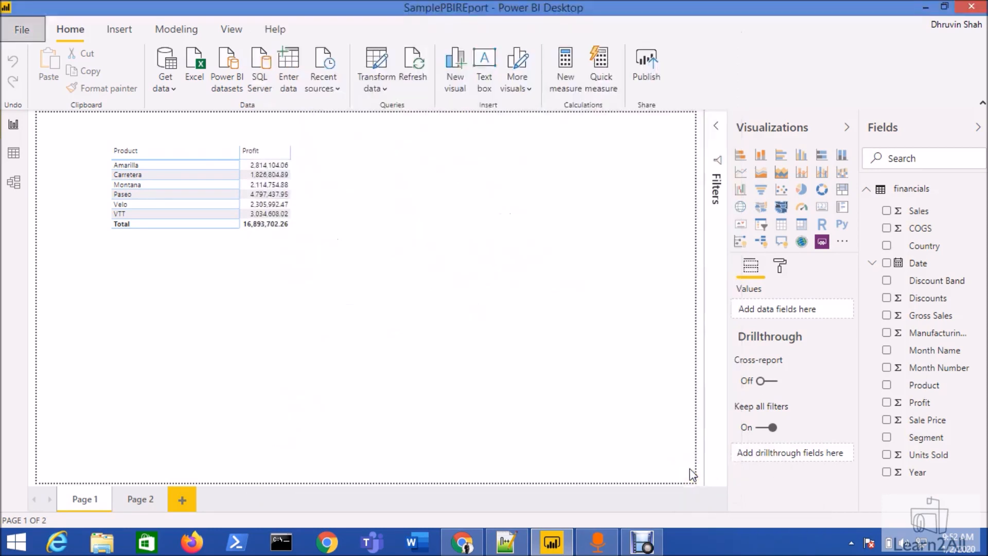
mouse_move(443, 301)
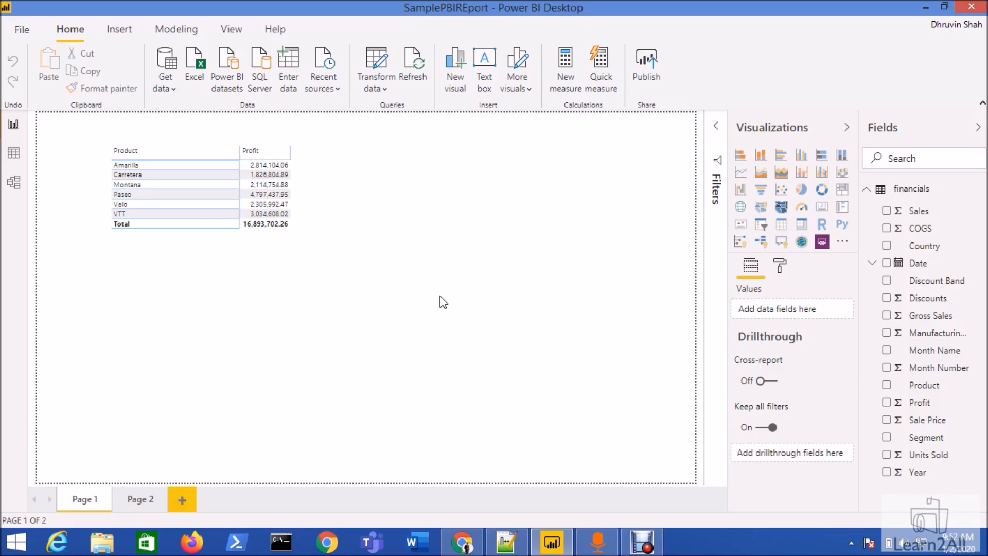
mouse_move(376, 63)
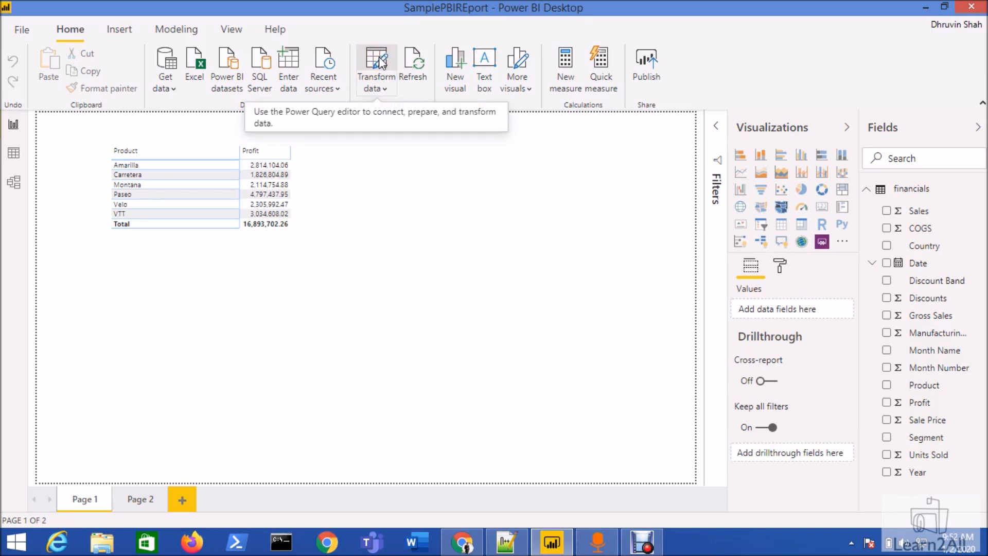
- Launch Power Query Editor via Transform data and show the Tools tab for financials
left_click(375, 64)
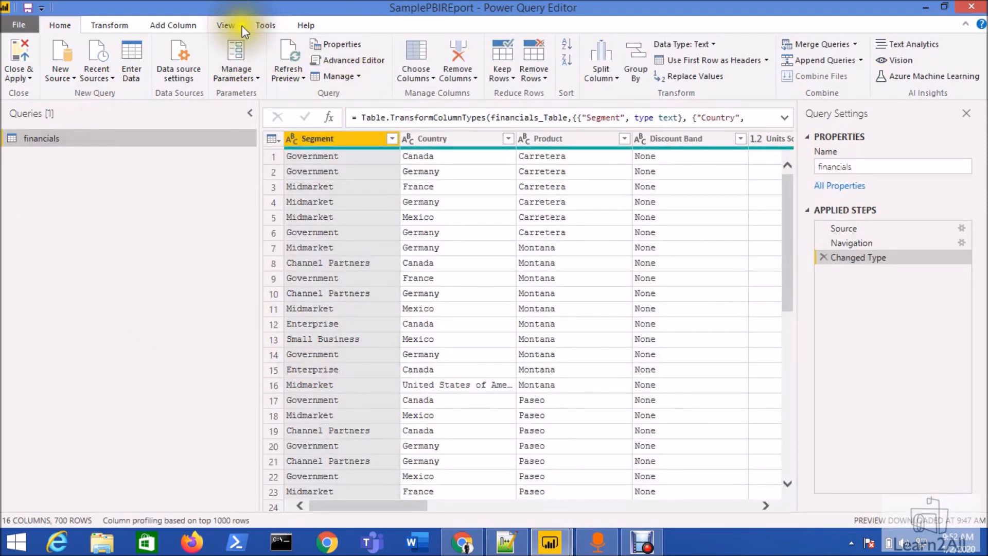
left_click(266, 25)
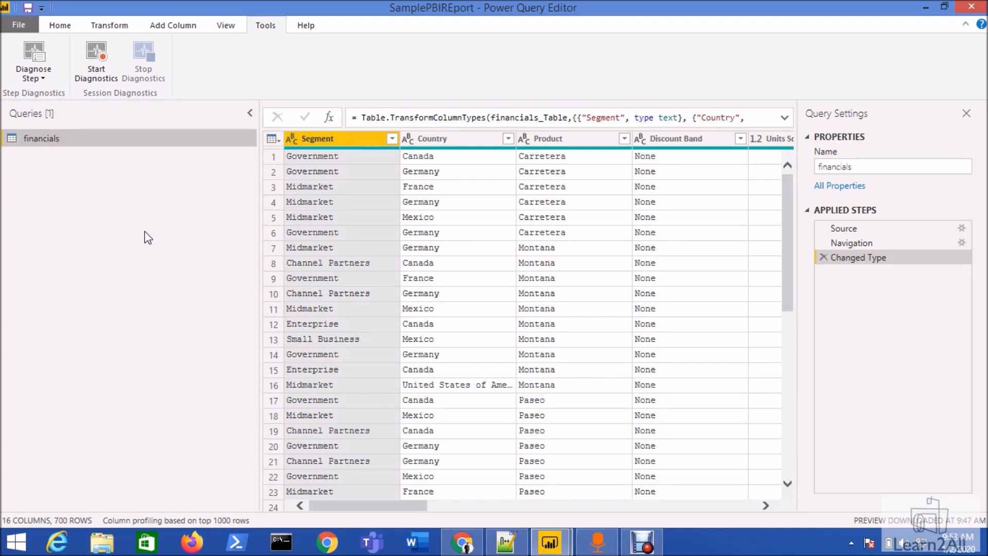
mouse_move(873, 253)
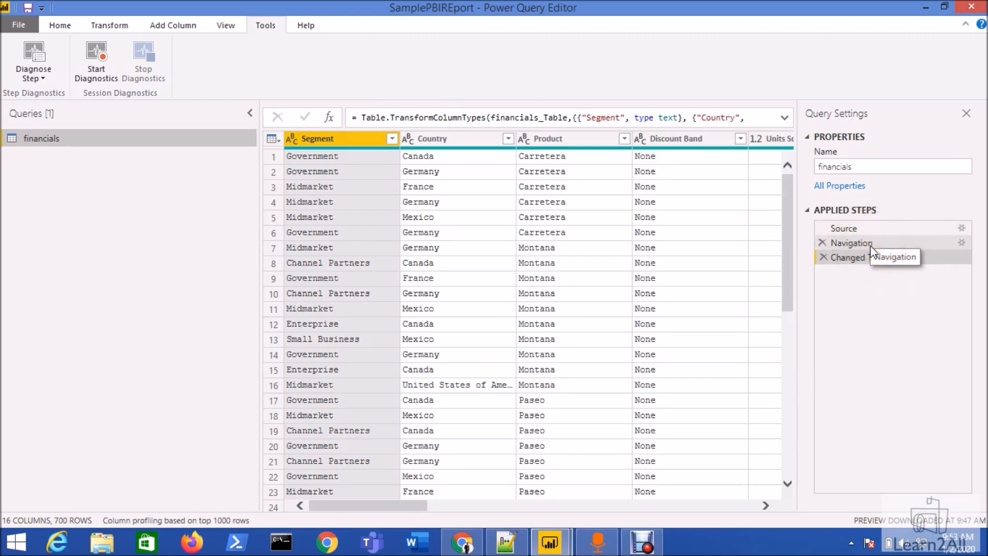
mouse_move(882, 228)
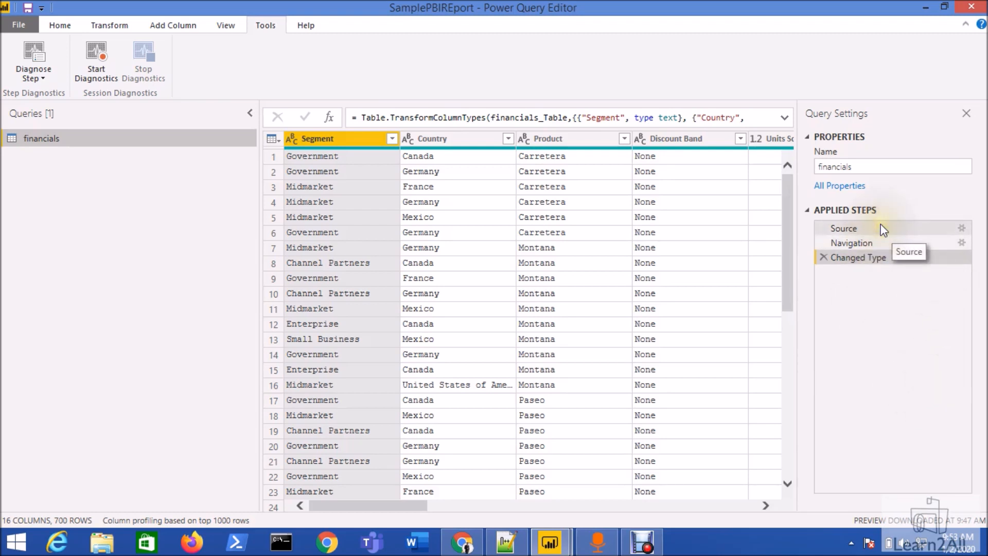
mouse_move(882, 260)
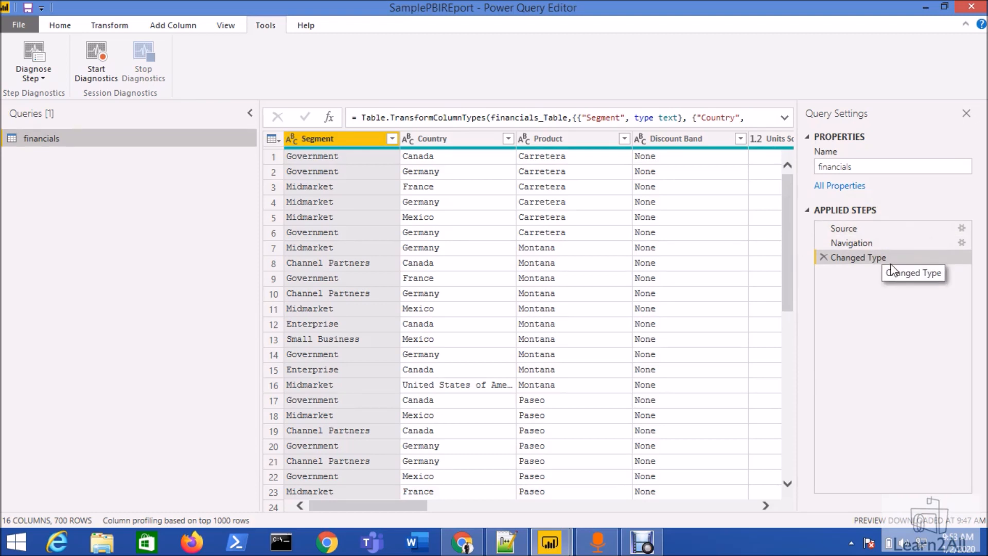
mouse_move(892, 278)
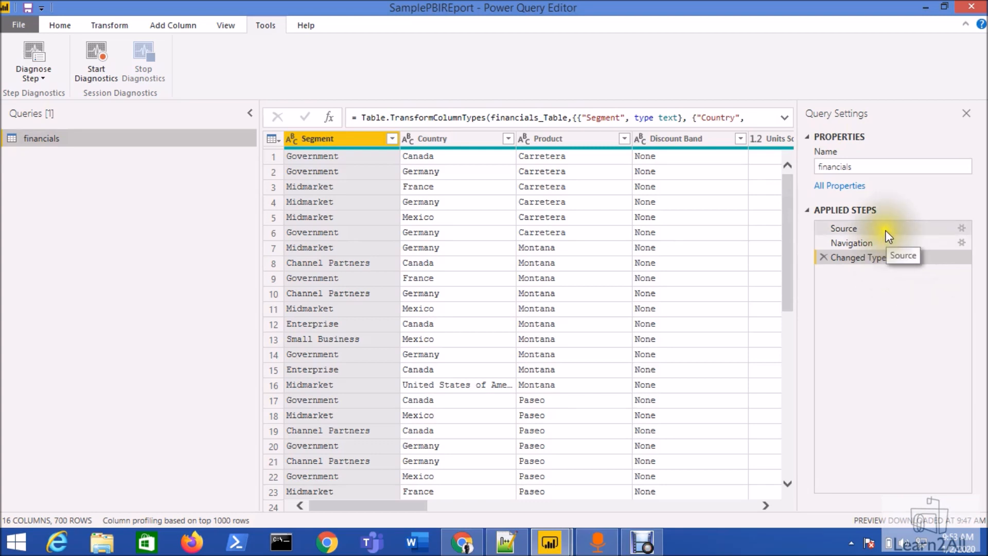
mouse_move(875, 257)
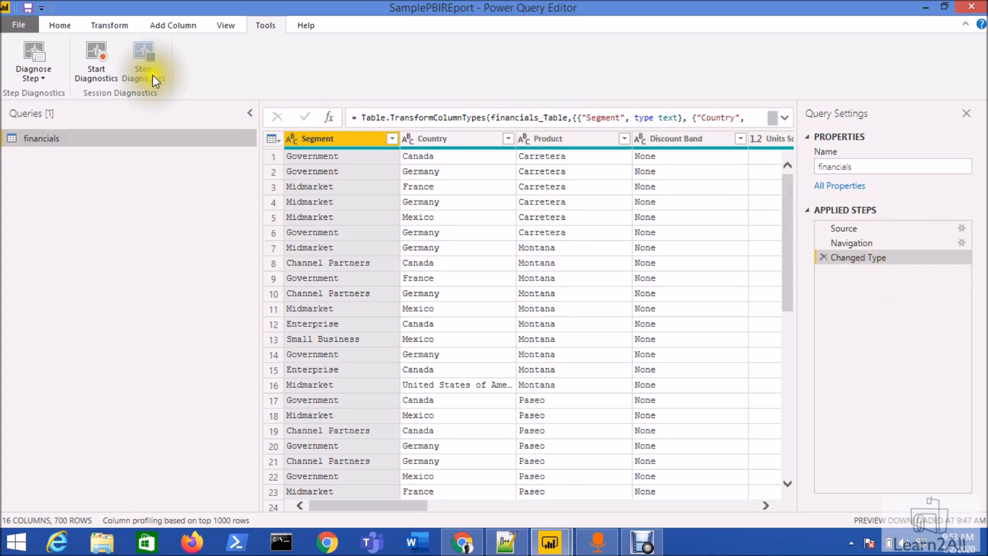
mouse_move(95, 60)
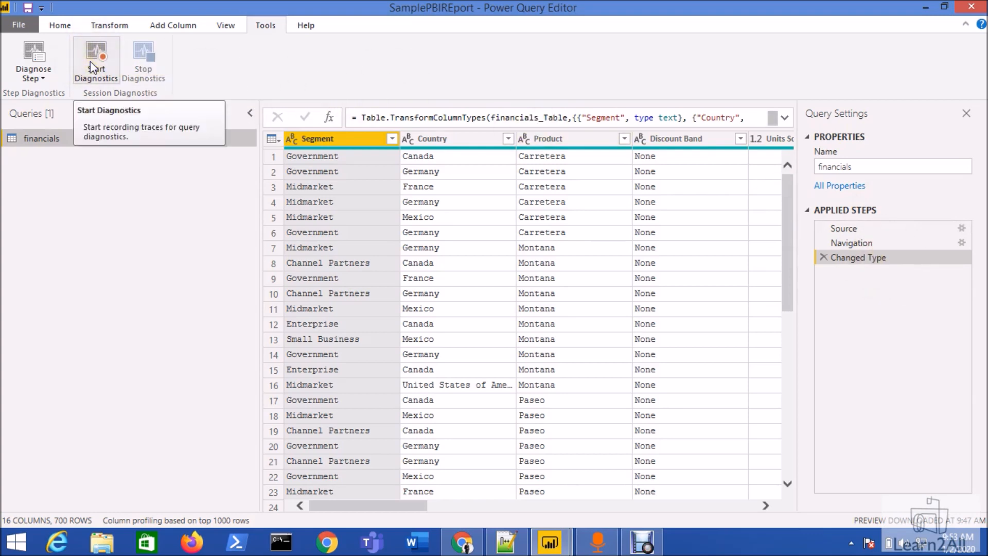
- Start Diagnostics on financials, glance at the Home tab, and return to Tools
left_click(96, 61)
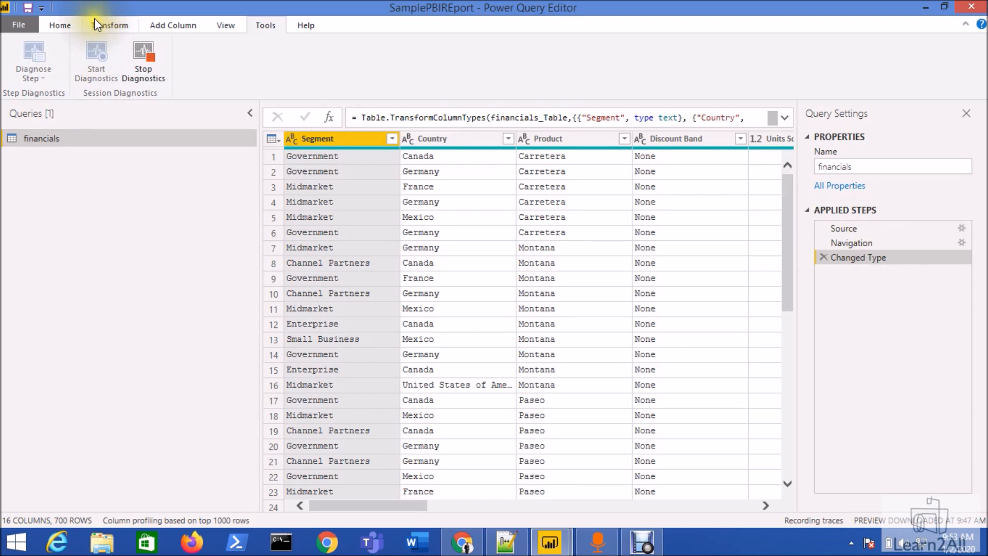
left_click(59, 26)
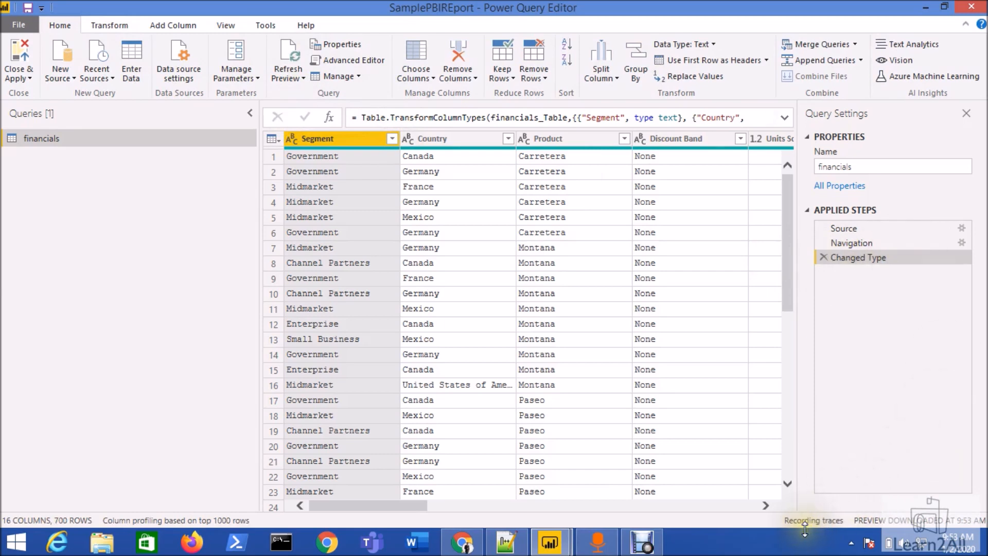
mouse_move(828, 527)
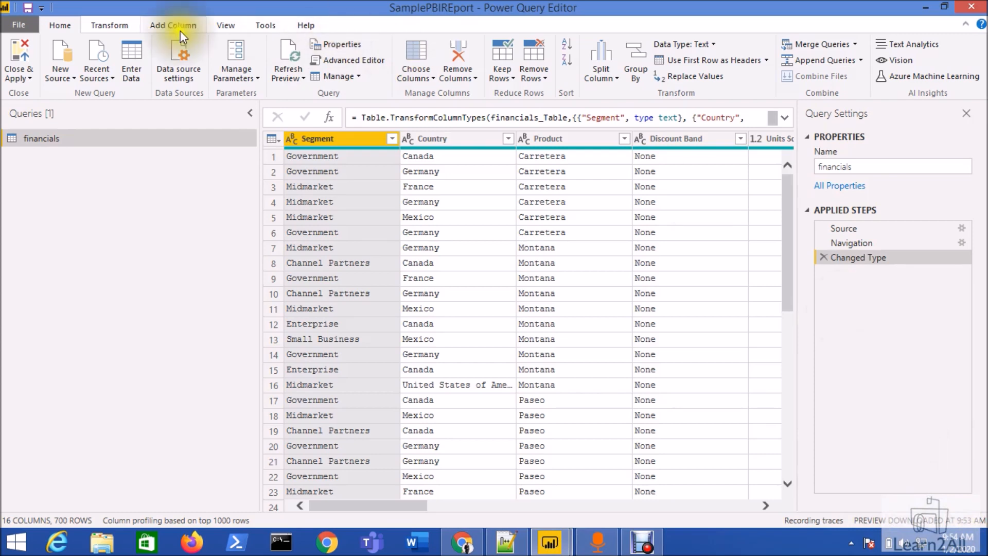
left_click(265, 26)
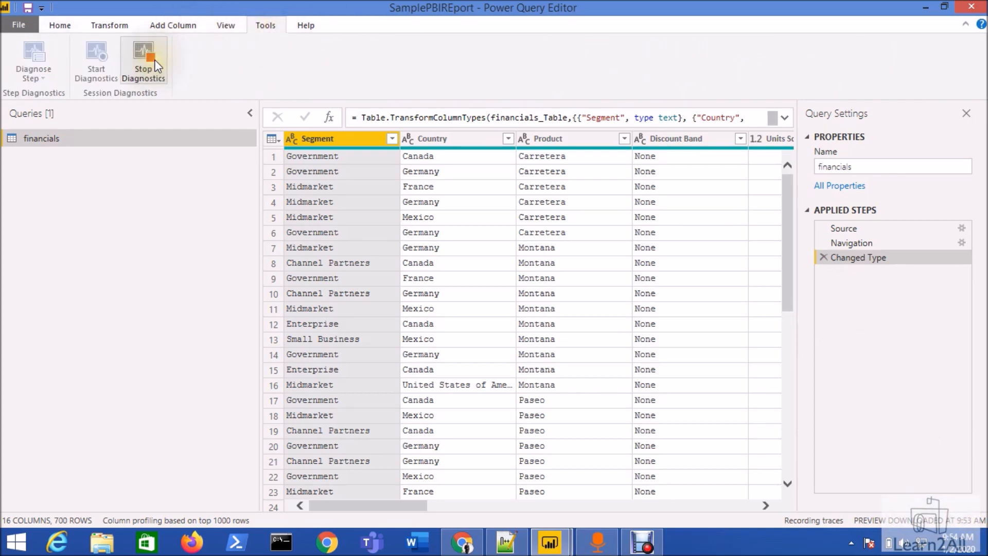
- Stop Diagnostics and view the Diagnostics summary and Diagnostics_Detailed tables
left_click(143, 60)
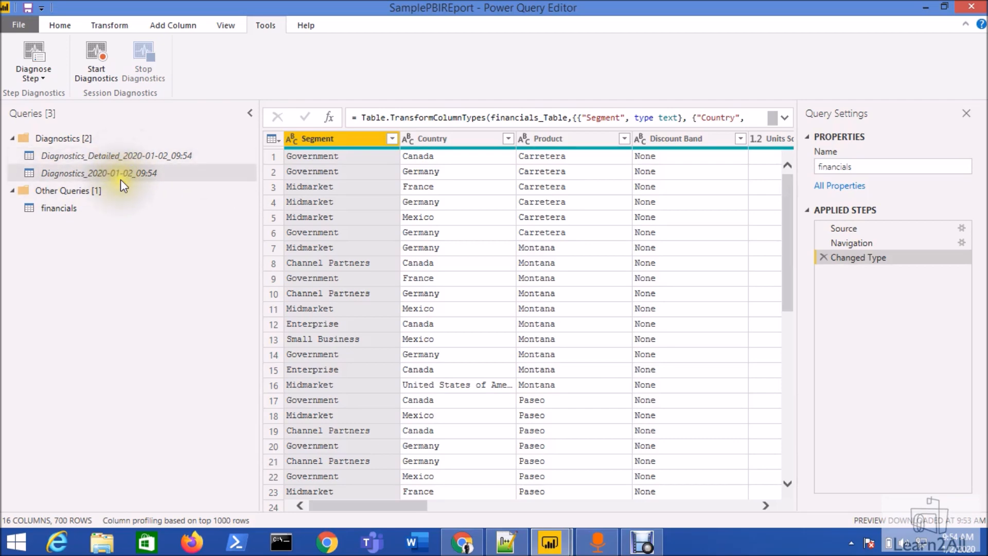
left_click(98, 172)
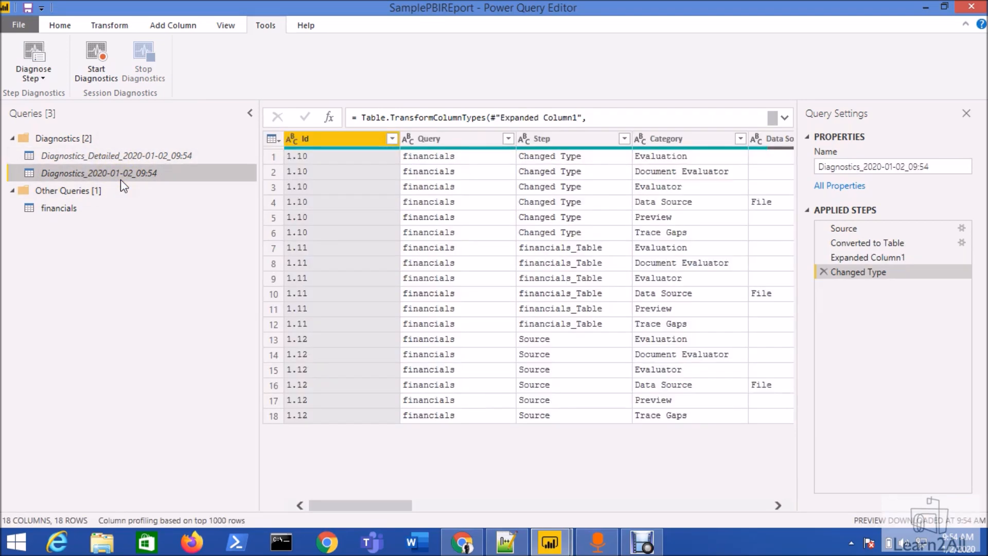
left_click(115, 156)
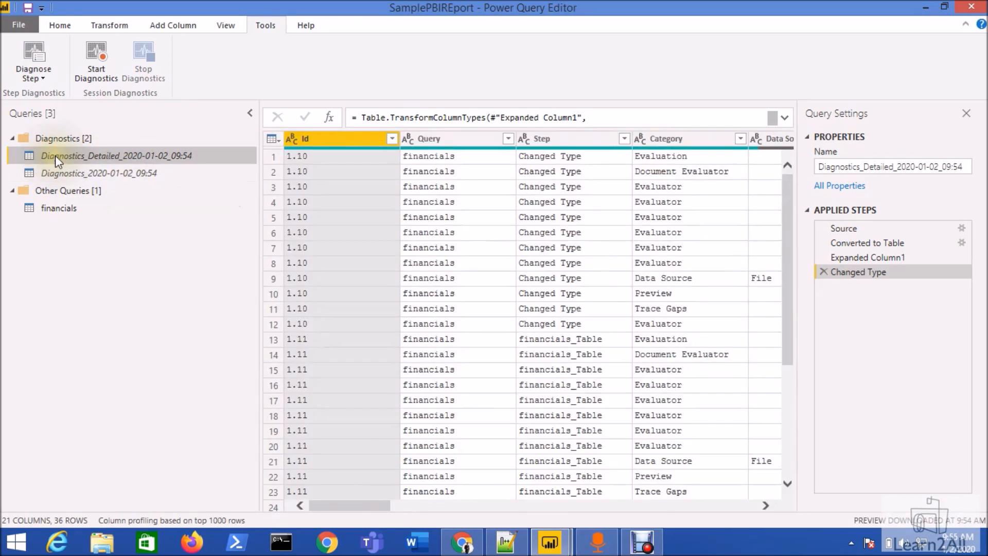
mouse_move(59, 160)
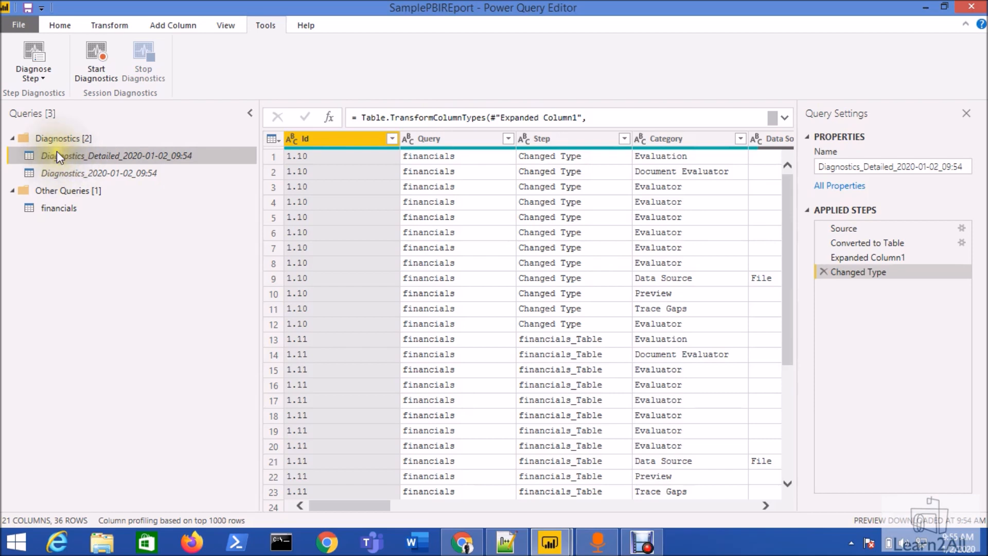
mouse_move(117, 155)
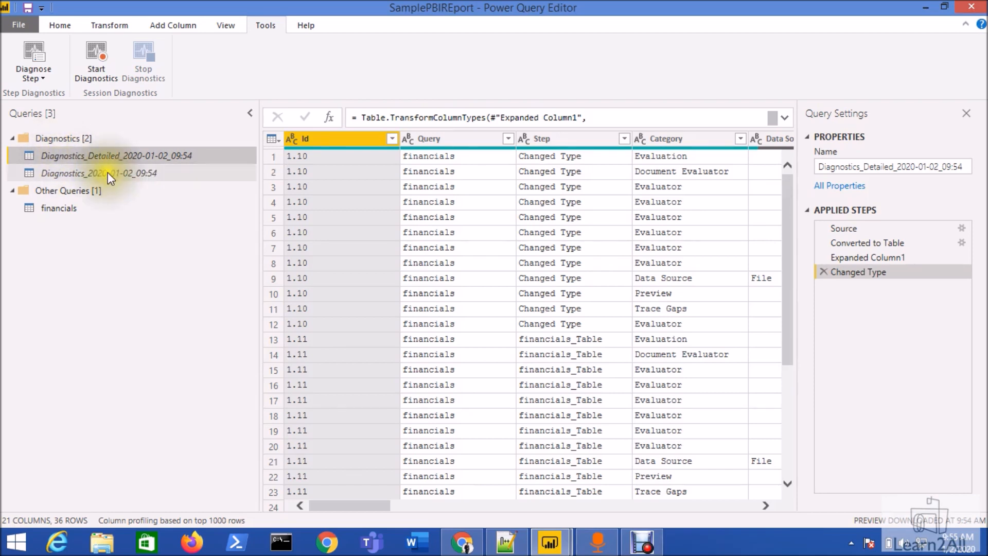
left_click(623, 138)
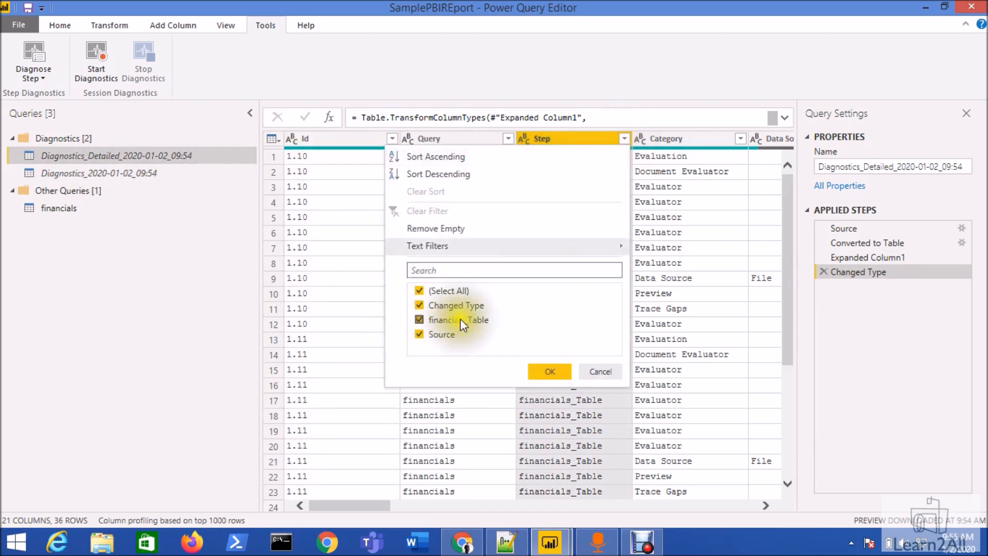
mouse_move(444, 345)
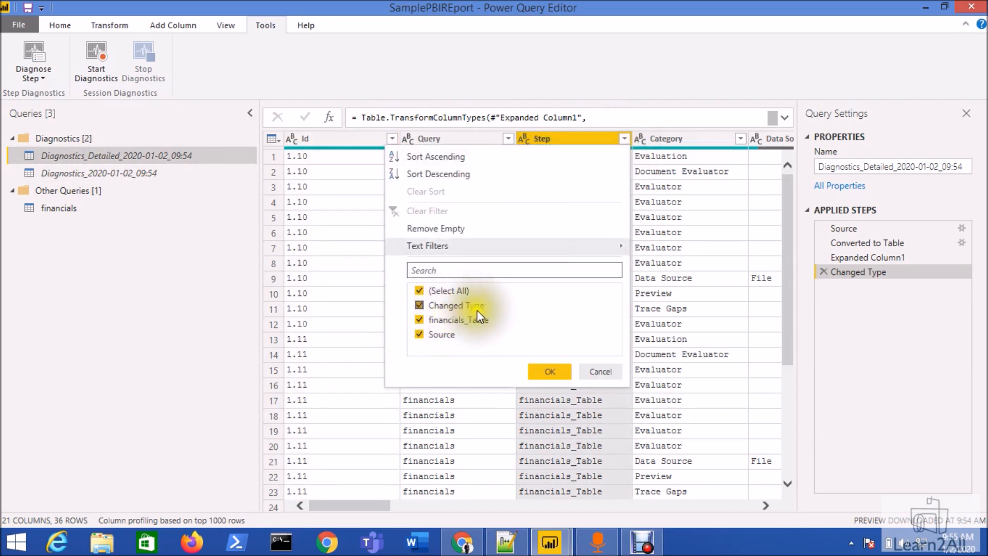
left_click(547, 371)
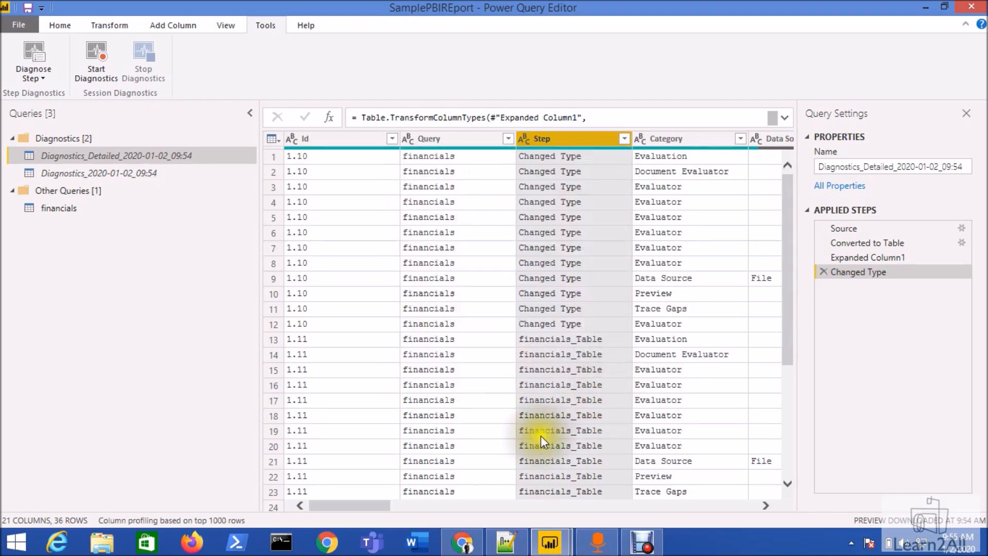
- Scroll to Exclusive Duration (%) and preview step shares like 26.49%, scrolling down the trace
left_click_drag(365, 505, 416, 505)
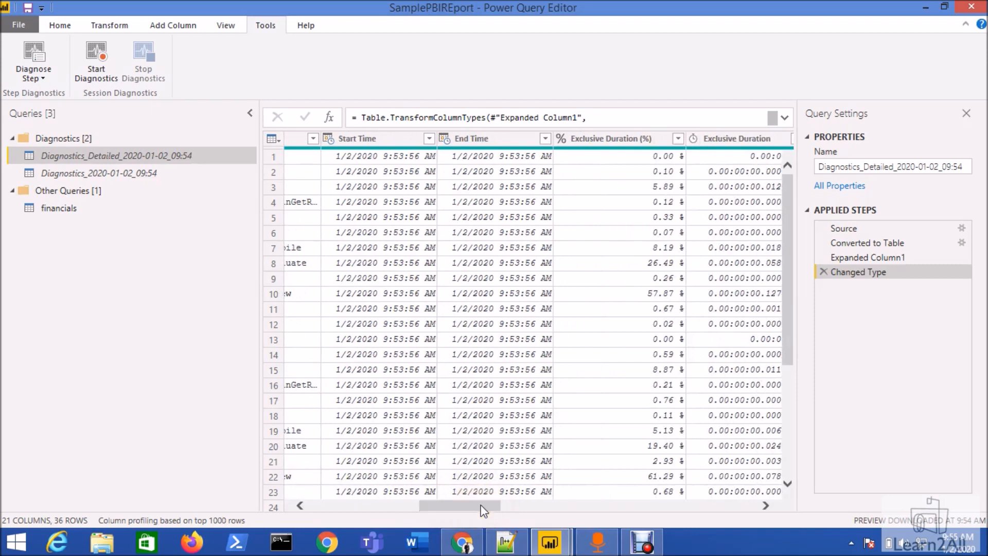
mouse_move(635, 272)
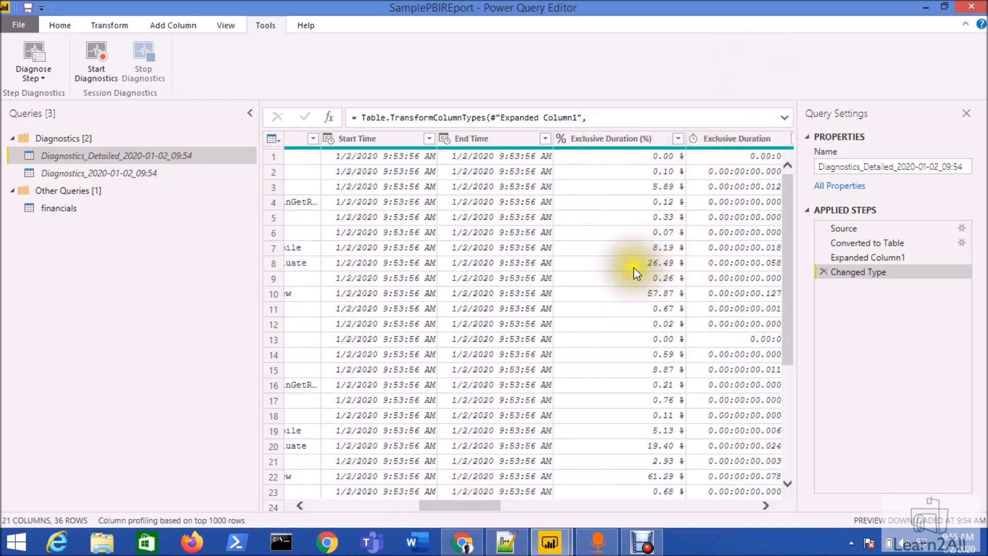
left_click(634, 263)
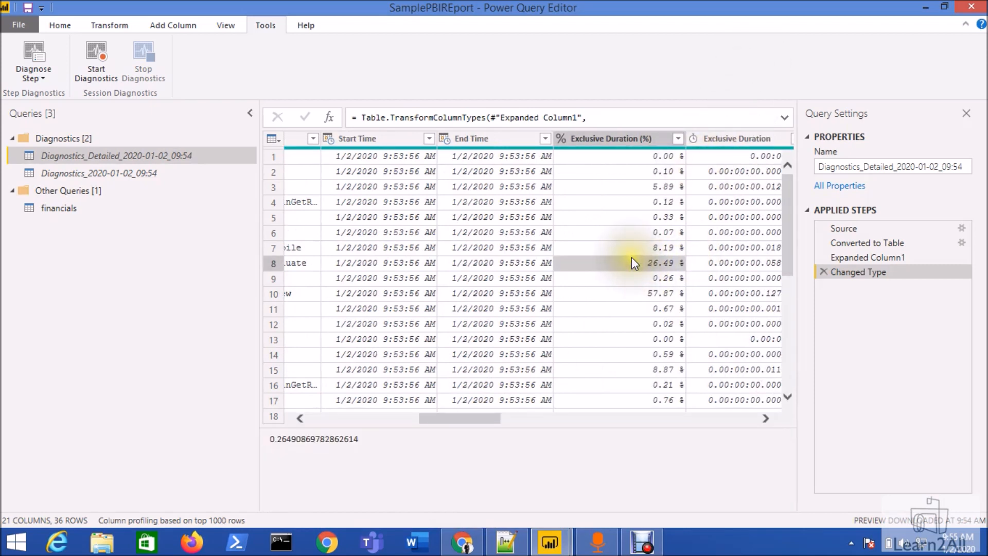
scroll("down", 3)
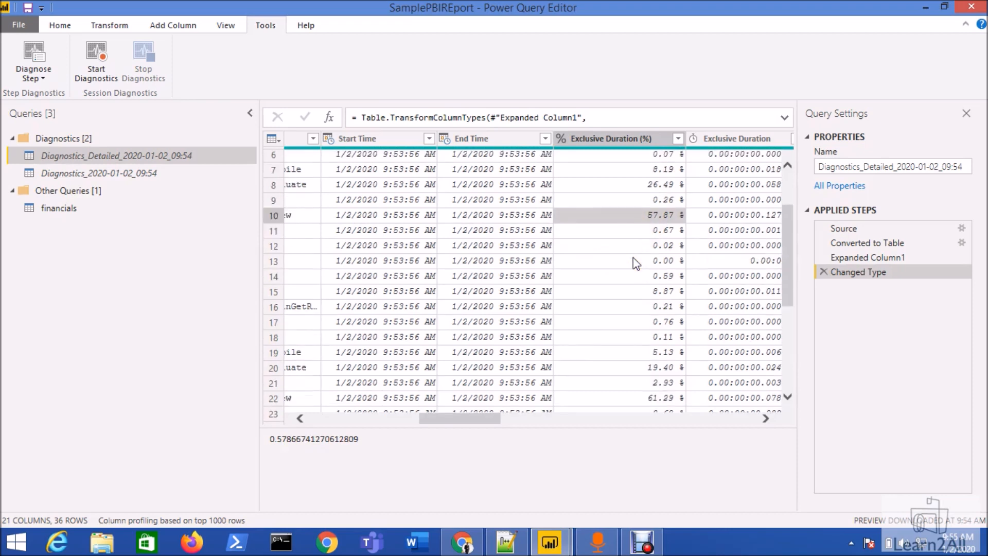
scroll("down", 3)
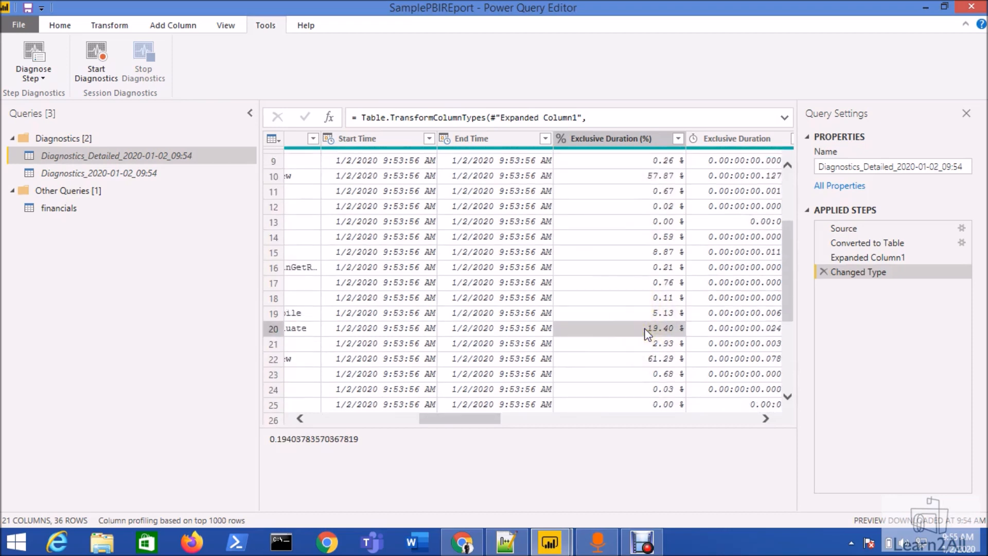
scroll("down", 3)
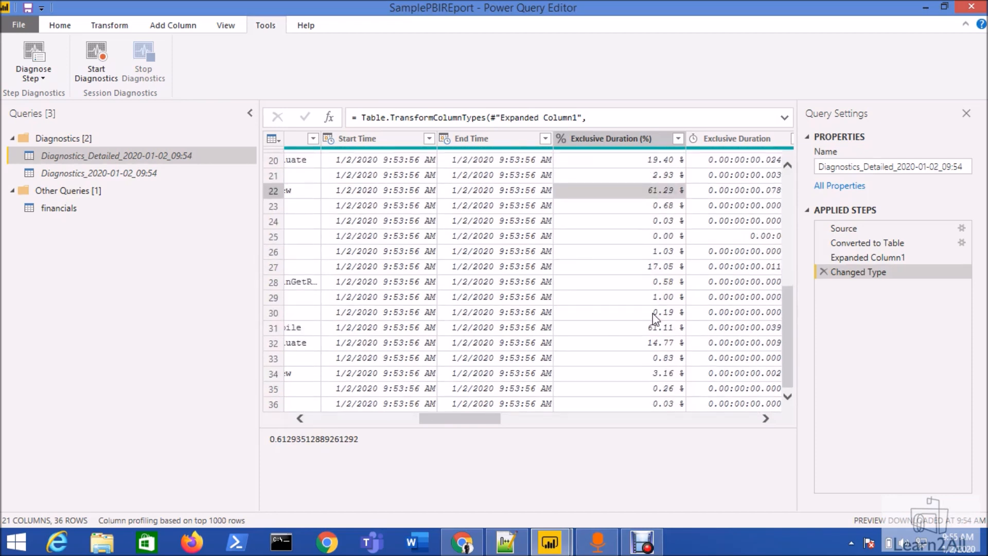
mouse_move(712, 274)
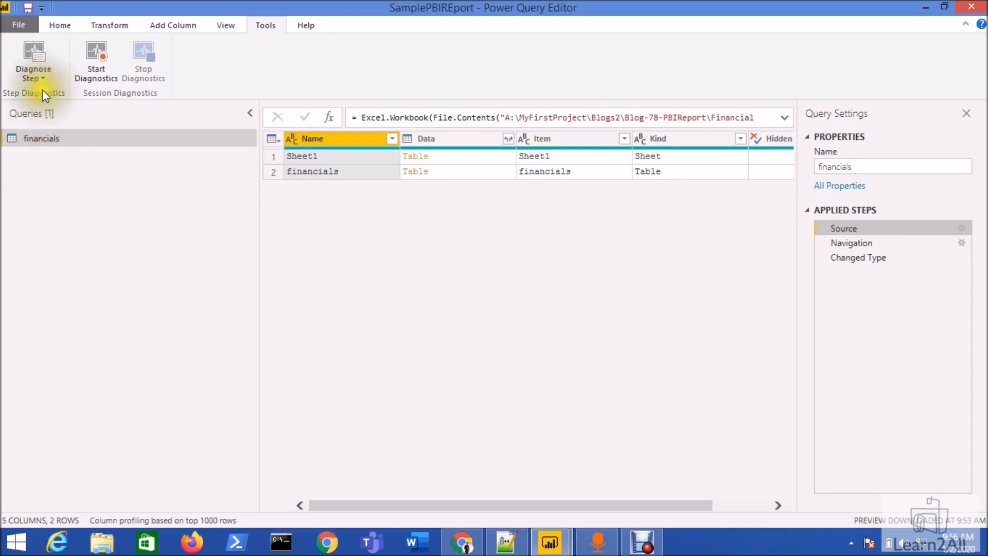
mouse_move(96, 59)
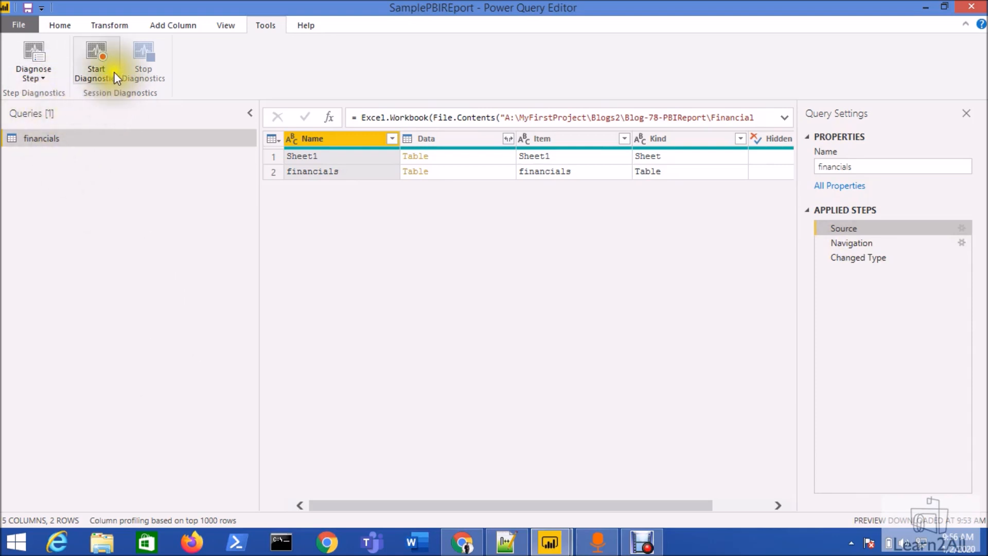
- Run Diagnose Step on the financials Source step from the Tools dropdown
left_click(33, 60)
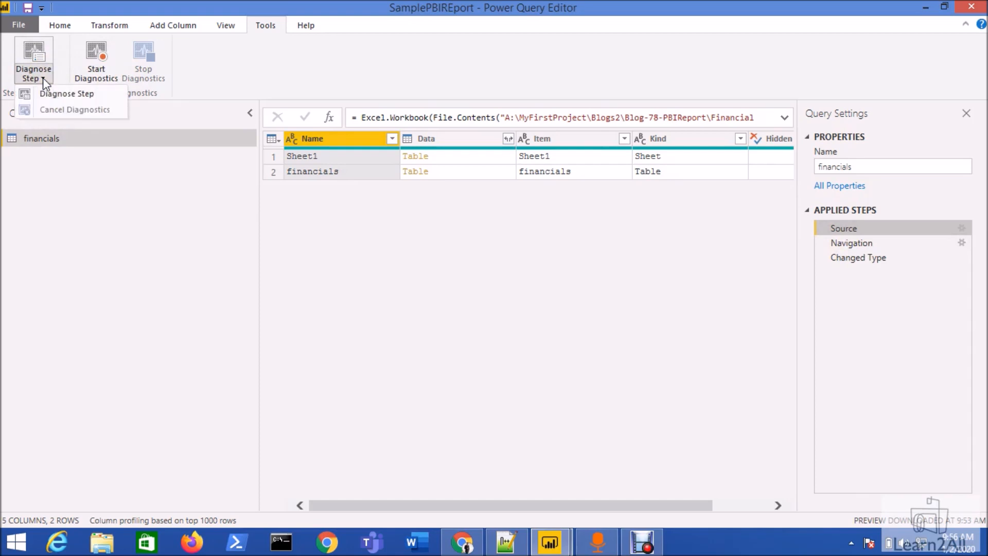
mouse_move(66, 93)
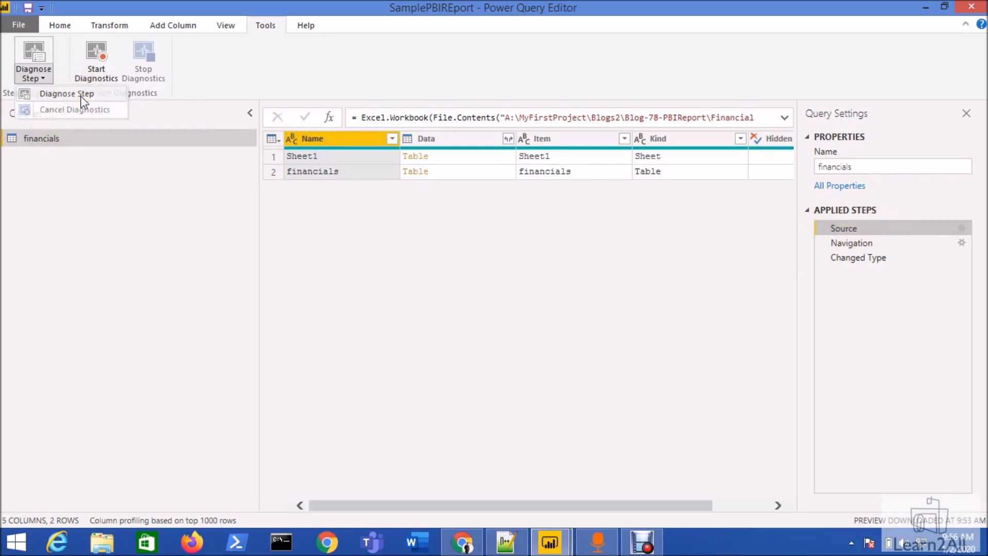
left_click(66, 93)
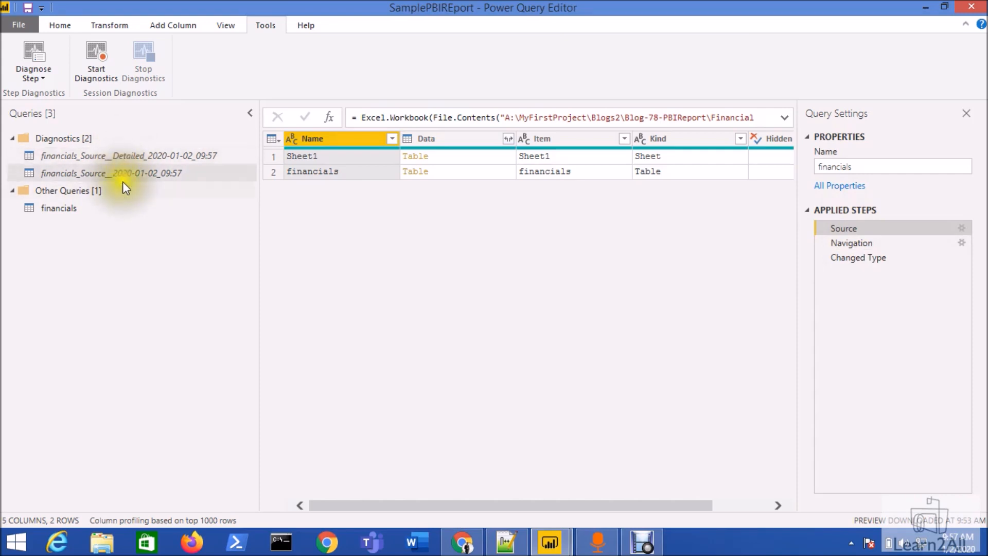
- View Source detailed diagnostics, then diagnose the Navigation step and open its summary query
left_click(132, 155)
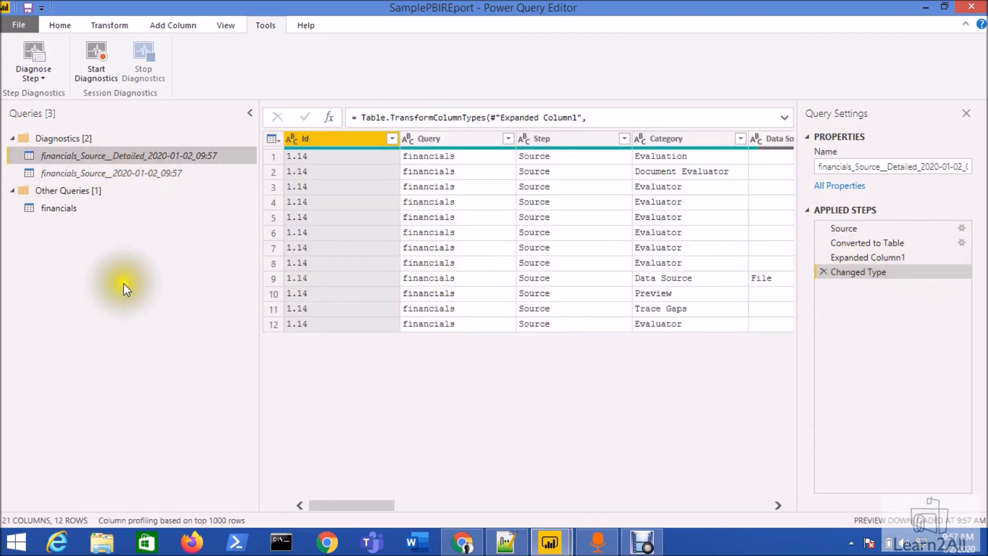
left_click(59, 208)
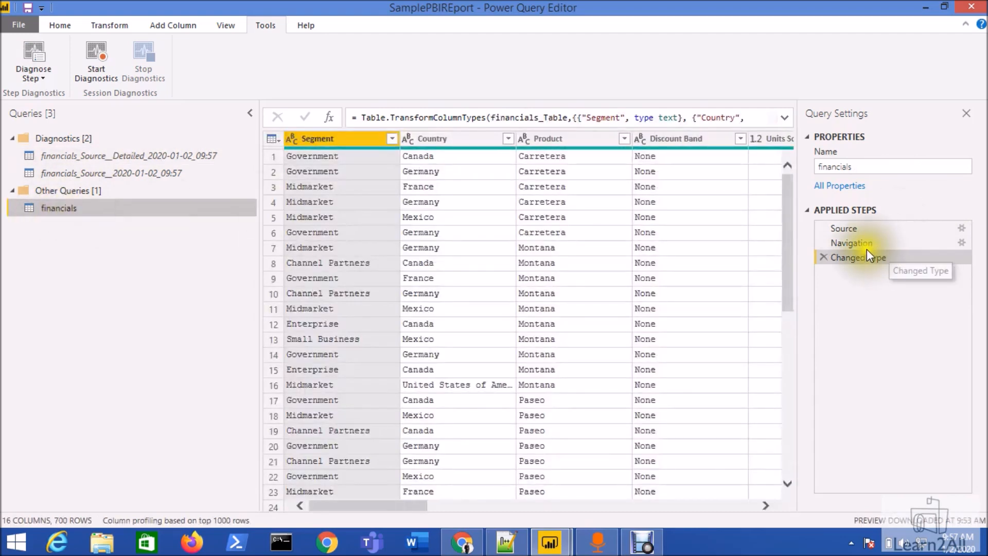
left_click(852, 242)
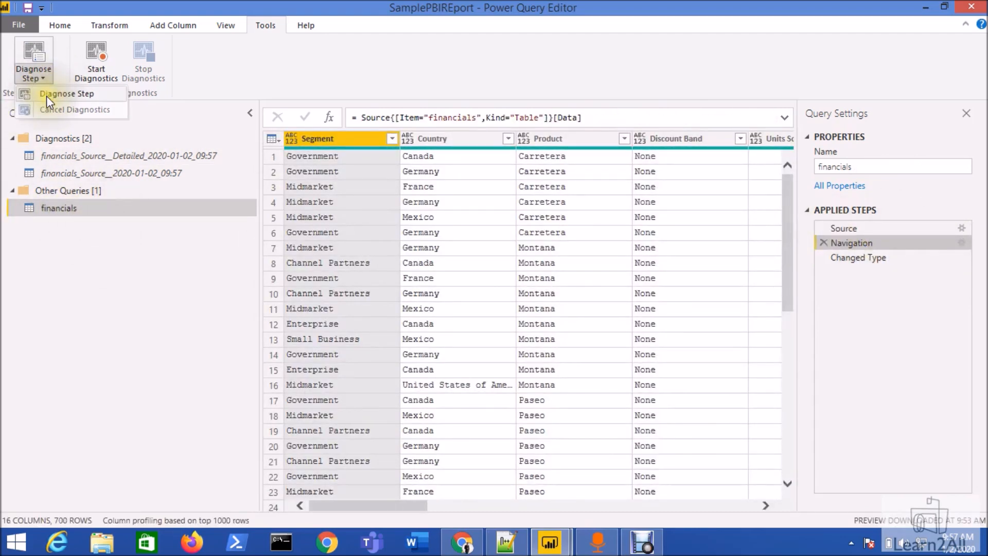
left_click(66, 93)
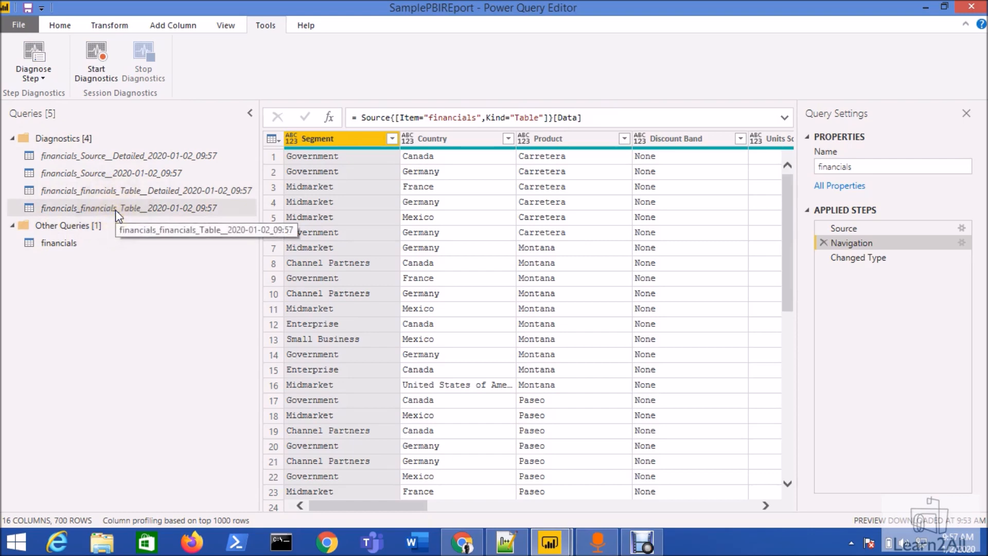
left_click(59, 242)
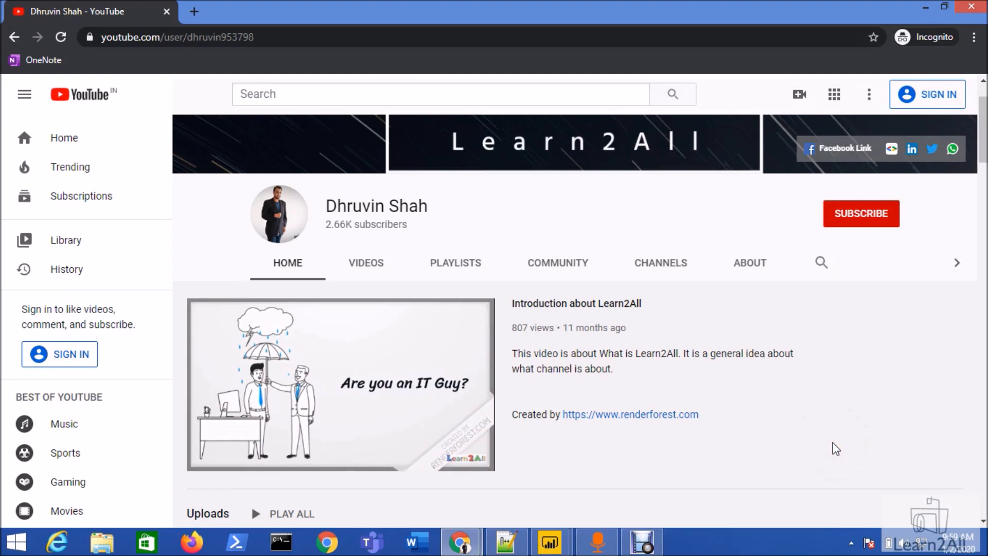
mouse_move(860, 213)
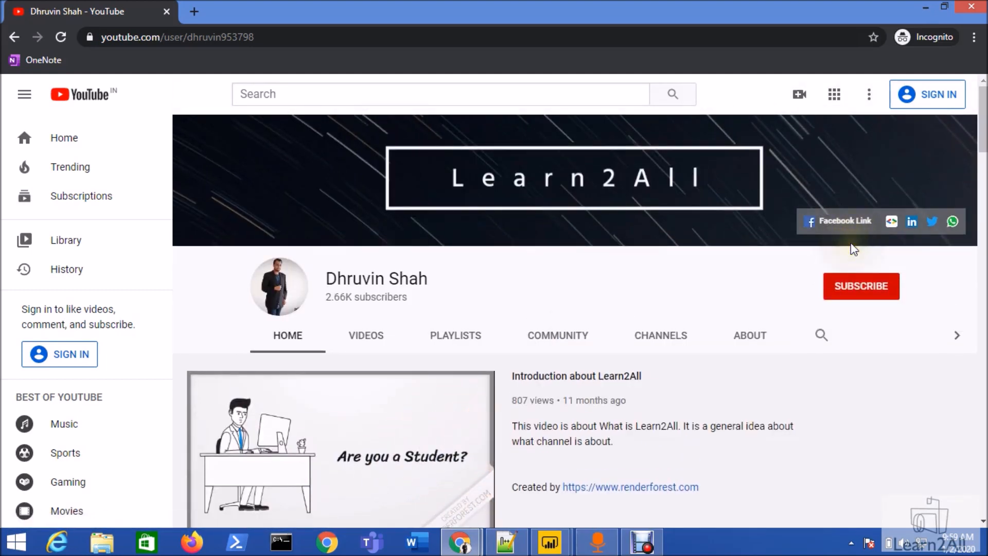
mouse_move(911, 221)
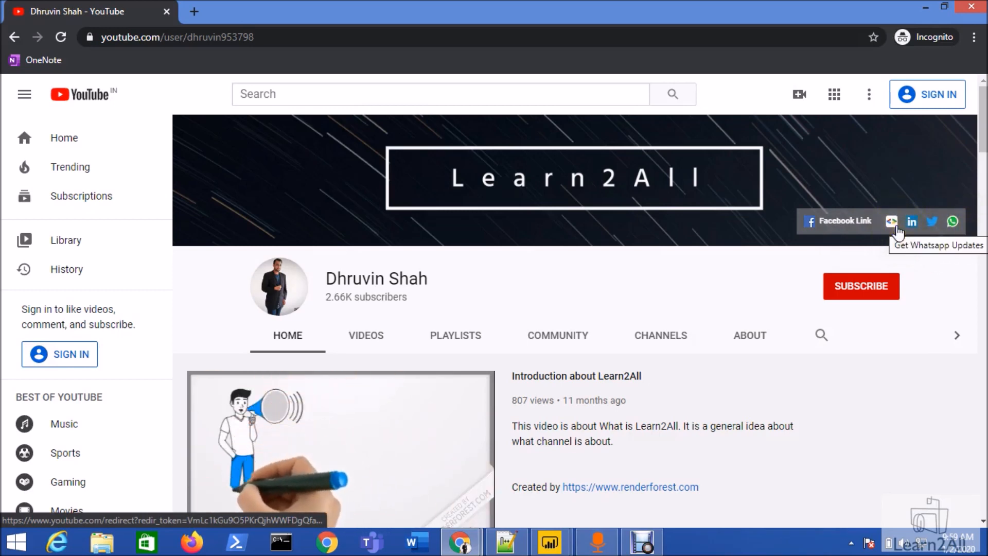
- Open the daily-updates Google Form from the channel banner, then return to the YouTube tab
left_click(952, 221)
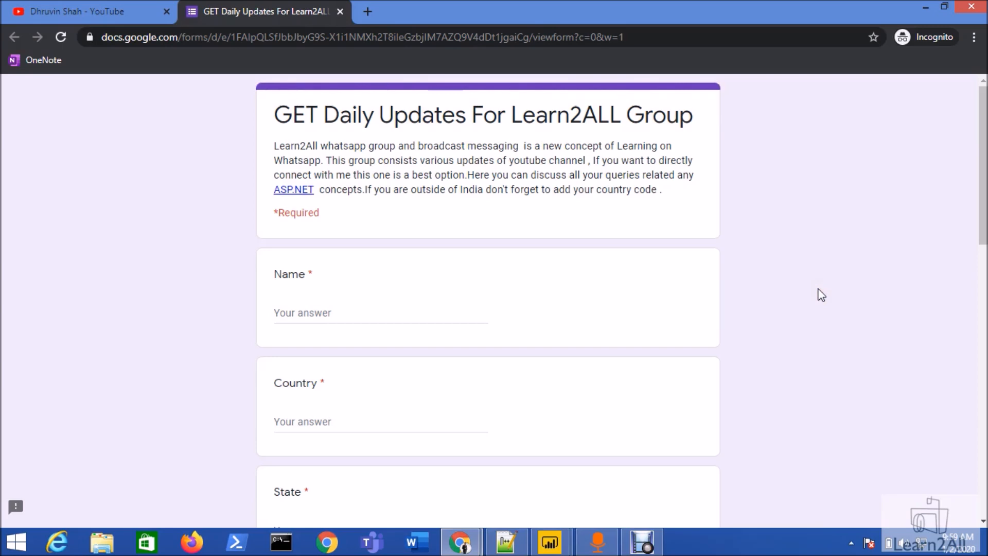
left_click(88, 12)
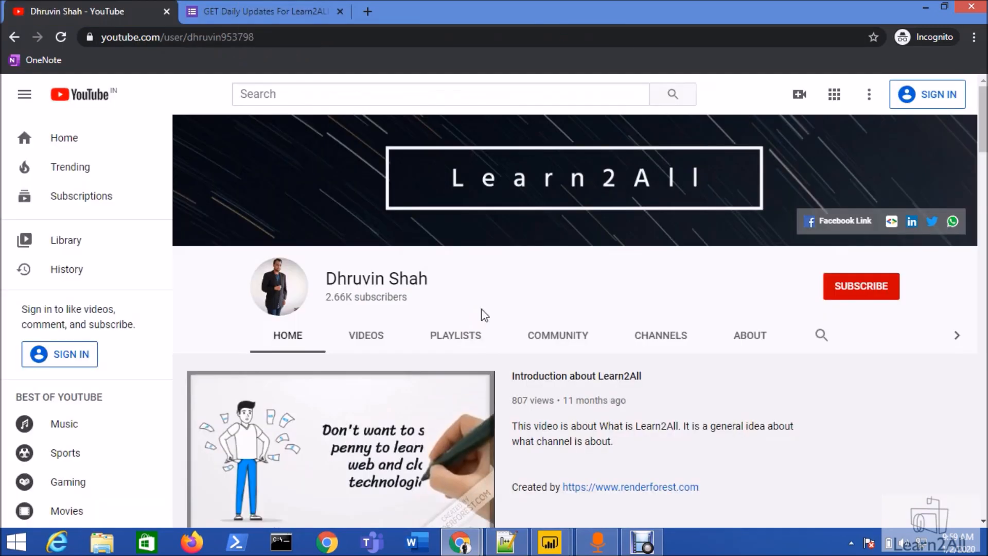